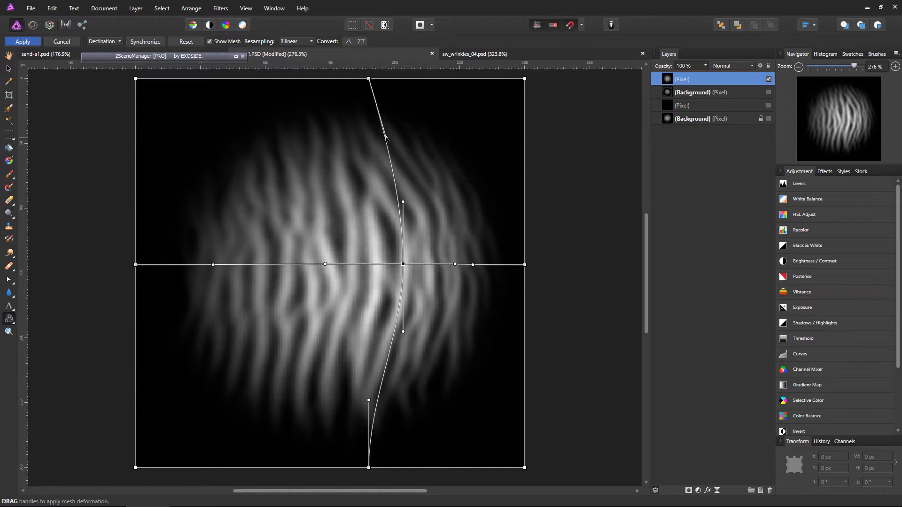
Bend the centre warp line, push the left edge inward and bulge the right edge outward.
{"action": "left_click_drag", "start_coordinate": [368, 401], "coordinate": [382, 401]}
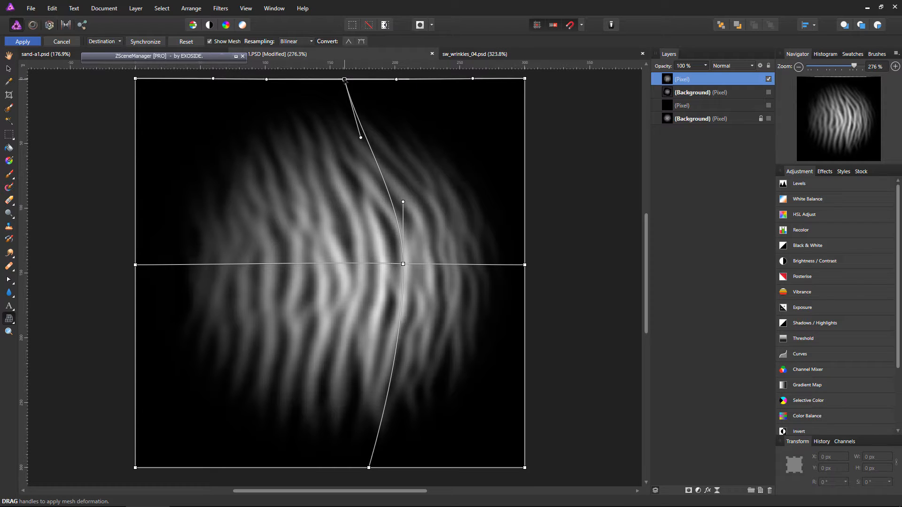
{"action": "left_click_drag", "start_coordinate": [345, 80], "coordinate": [340, 78]}
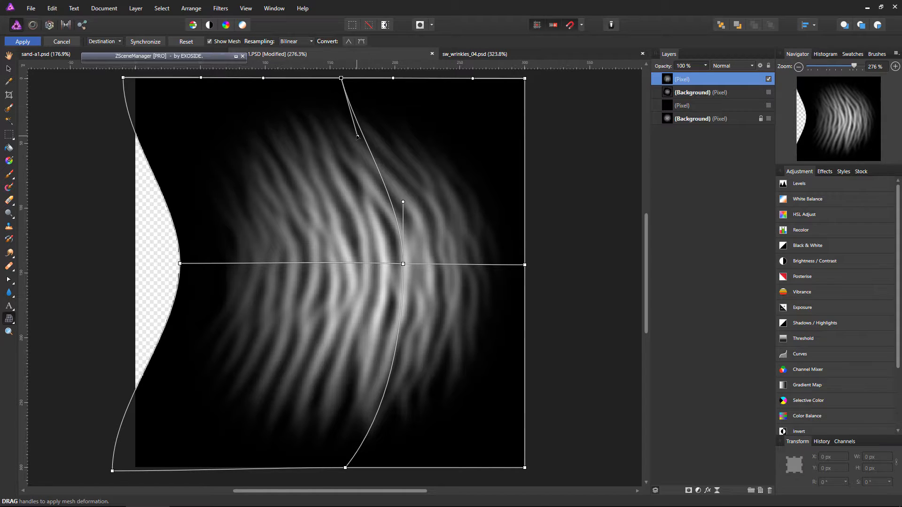
{"action": "left_click_drag", "start_coordinate": [357, 136], "coordinate": [376, 131]}
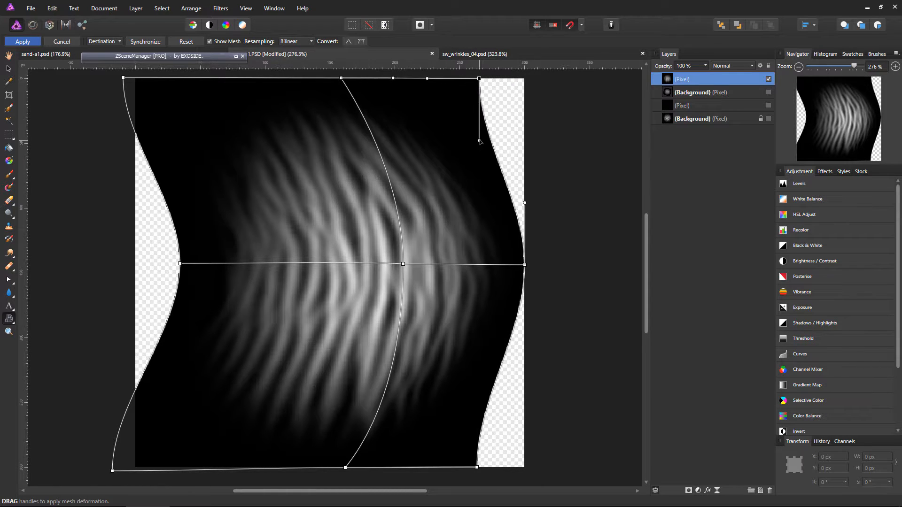
{"action": "left_click_drag", "start_coordinate": [479, 141], "coordinate": [484, 415]}
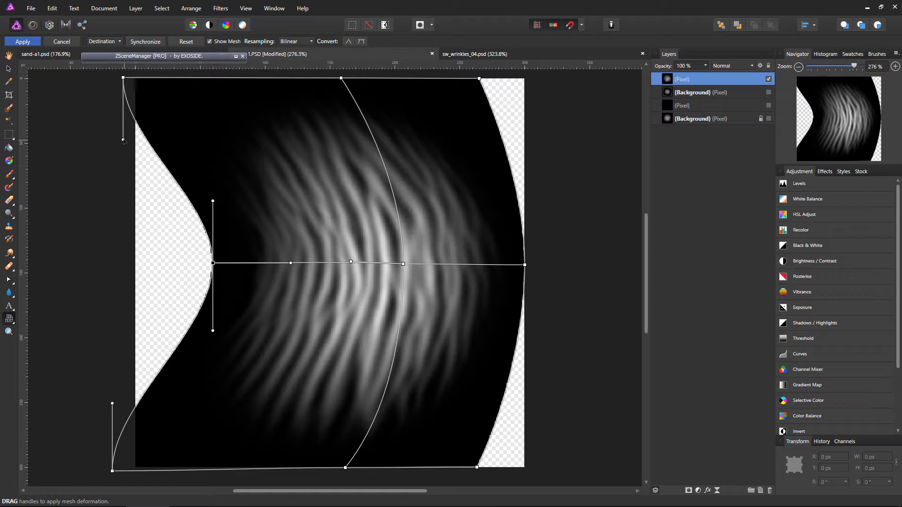
Cave the left edge further at its middle and round off its top and bottom corners.
{"action": "left_click_drag", "start_coordinate": [124, 141], "coordinate": [181, 124]}
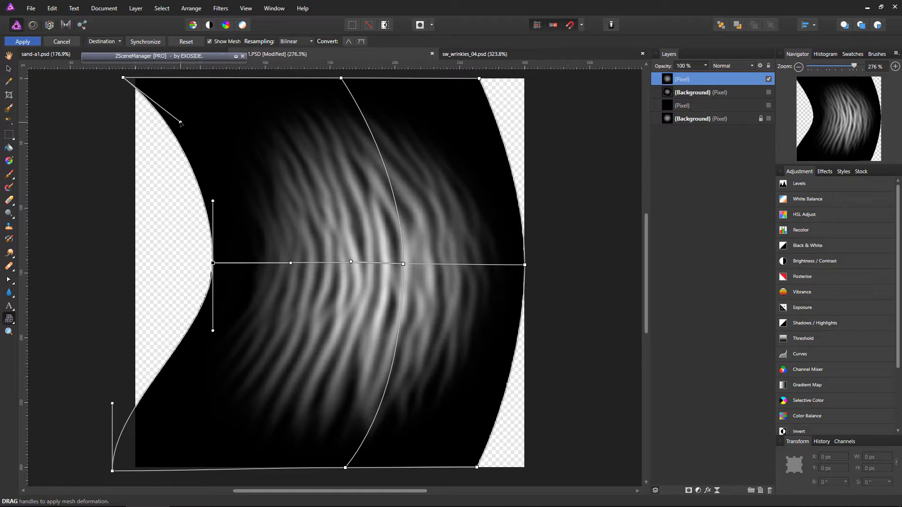
{"action": "left_click_drag", "start_coordinate": [113, 404], "coordinate": [164, 418]}
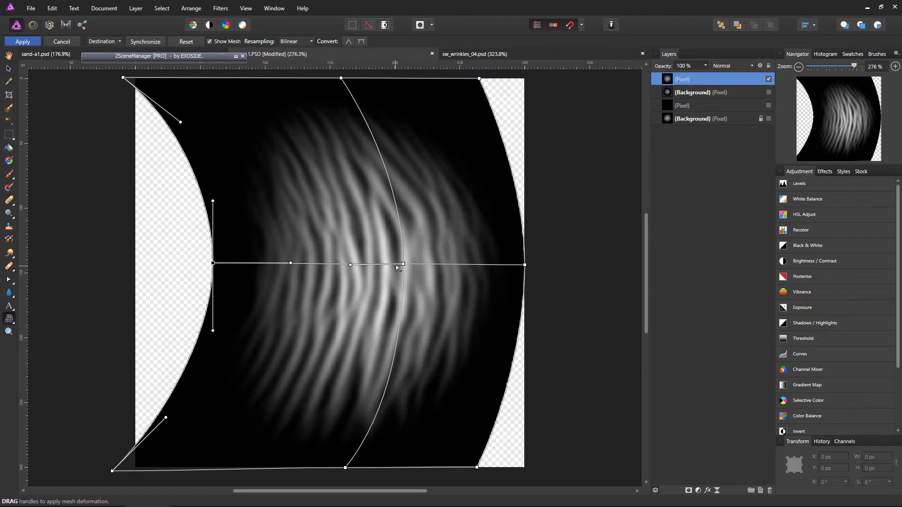
{"action": "left_click_drag", "start_coordinate": [403, 264], "coordinate": [413, 264]}
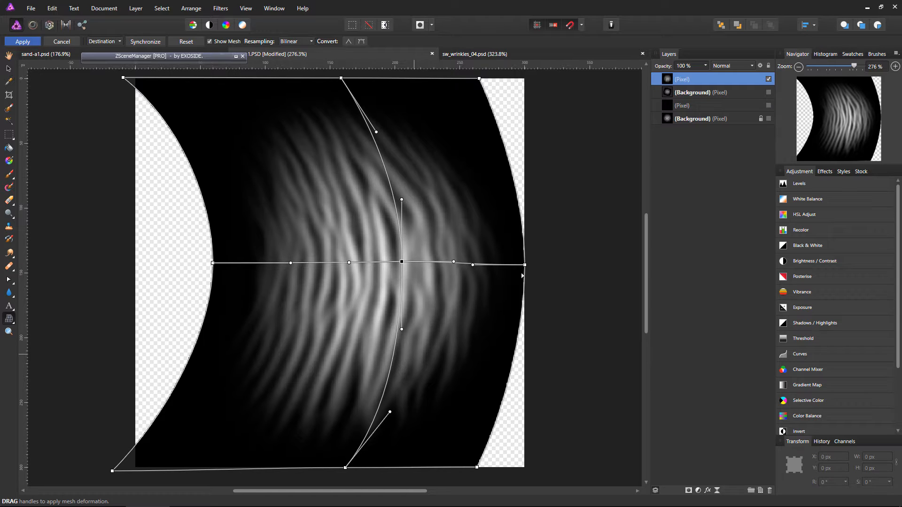
Pull the bottom corners of the branching texture inward so it tapers toward the base.
{"action": "left_click", "coordinate": [22, 41]}
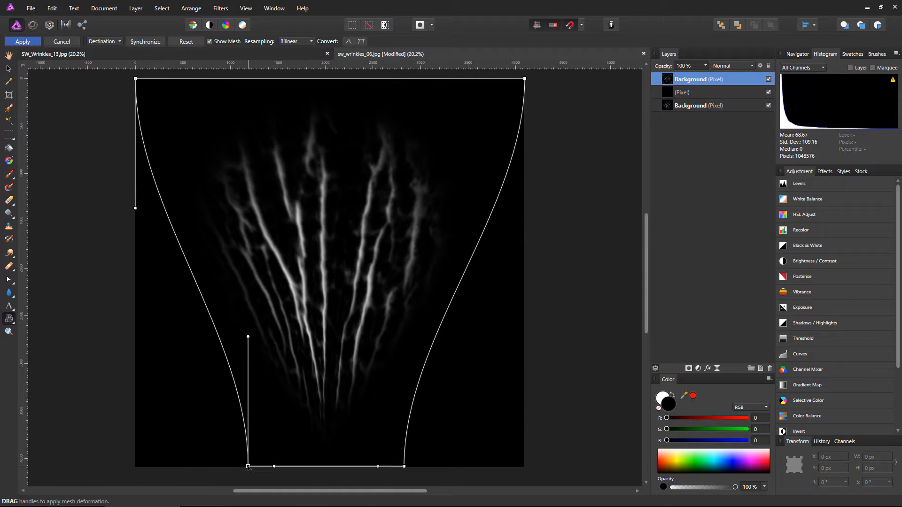
{"action": "left_click_drag", "start_coordinate": [248, 337], "coordinate": [181, 385]}
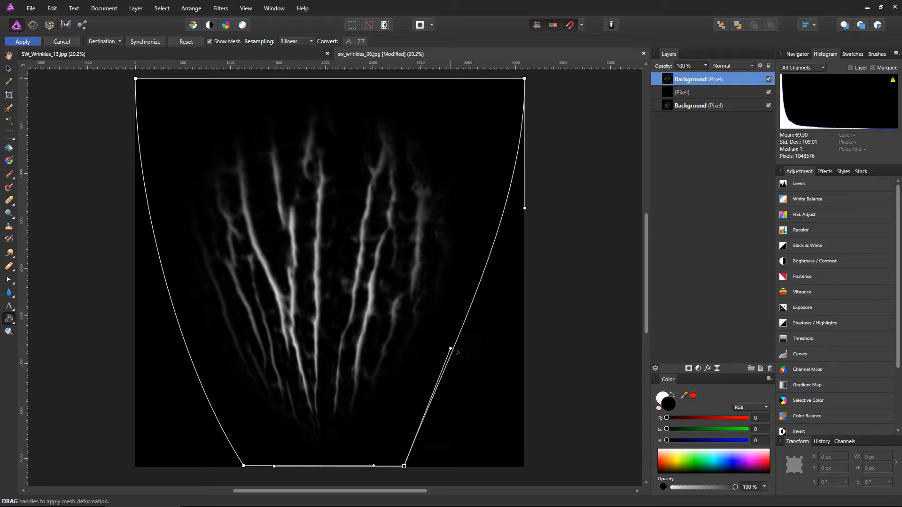
{"action": "left_click_drag", "start_coordinate": [449, 350], "coordinate": [481, 363]}
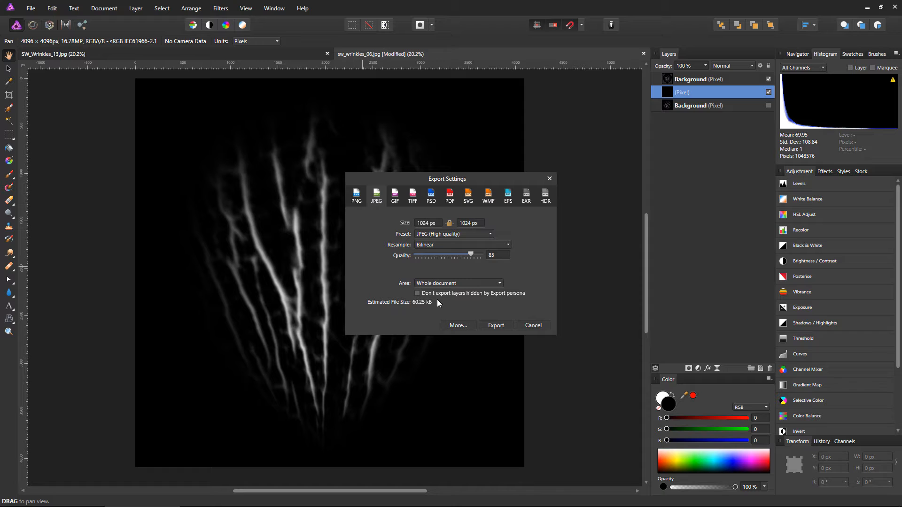
Add a Levels adjustment and raise the black level a few percent to clear the grey haze.
{"action": "left_click", "coordinate": [532, 325]}
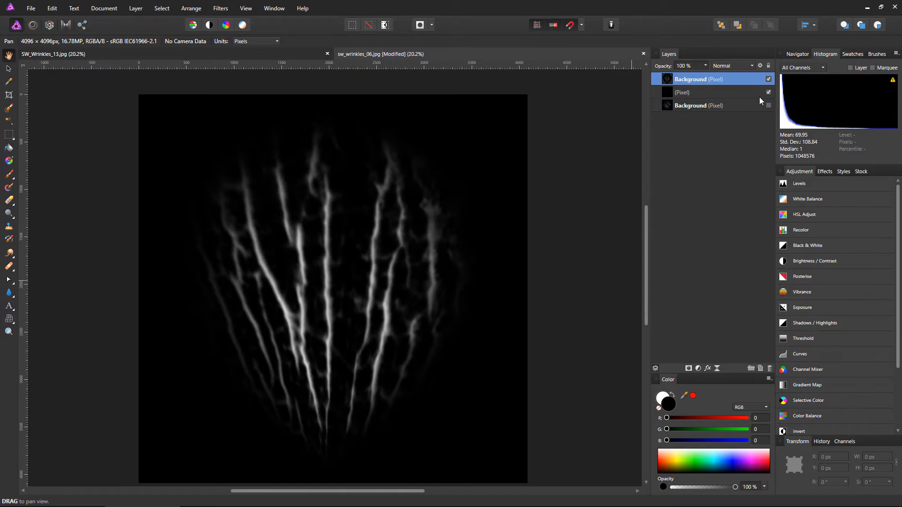
{"action": "left_click", "coordinate": [799, 183]}
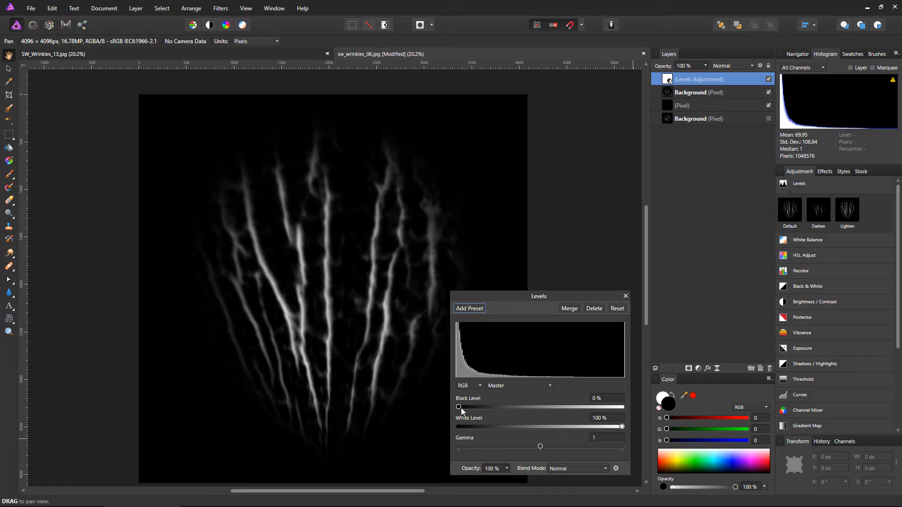
{"action": "left_click_drag", "start_coordinate": [459, 407], "coordinate": [466, 407]}
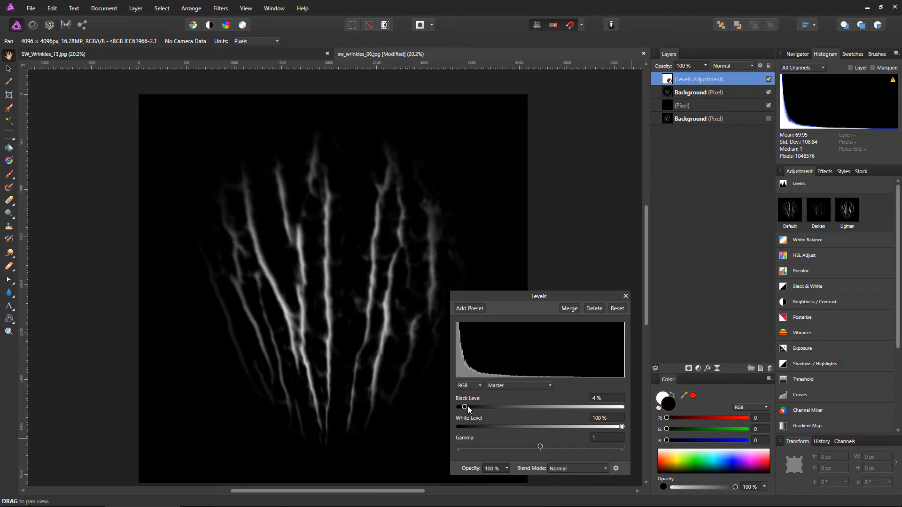
{"action": "left_click_drag", "start_coordinate": [464, 407], "coordinate": [474, 407]}
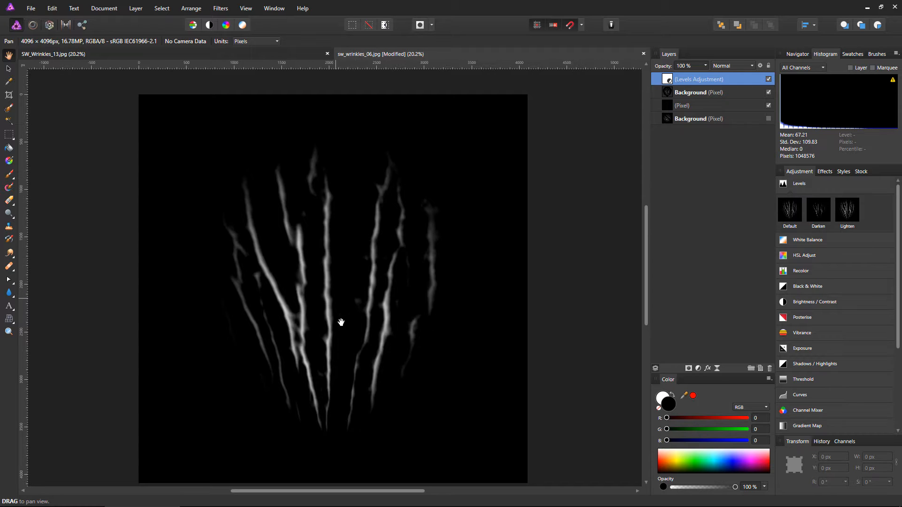
{"action": "mouse_move", "coordinate": [834, 265]}
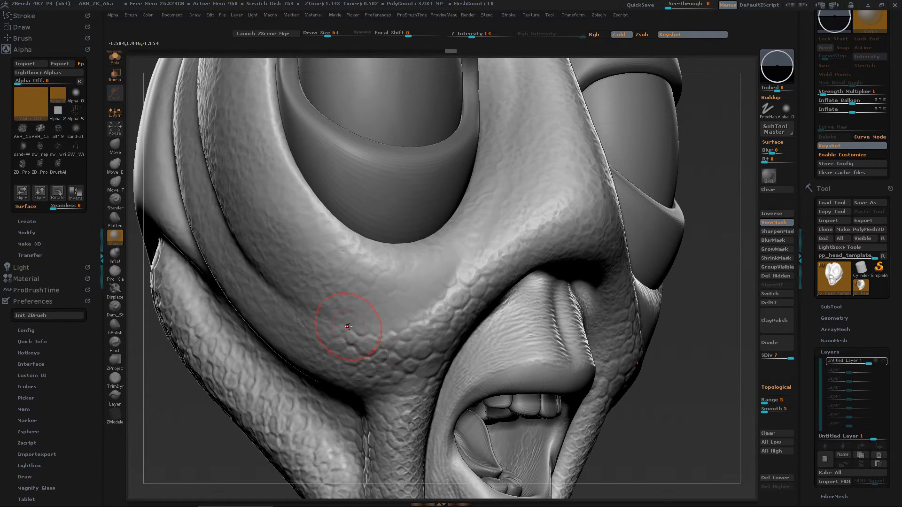
{"action": "left_click_drag", "start_coordinate": [348, 326], "coordinate": [429, 298]}
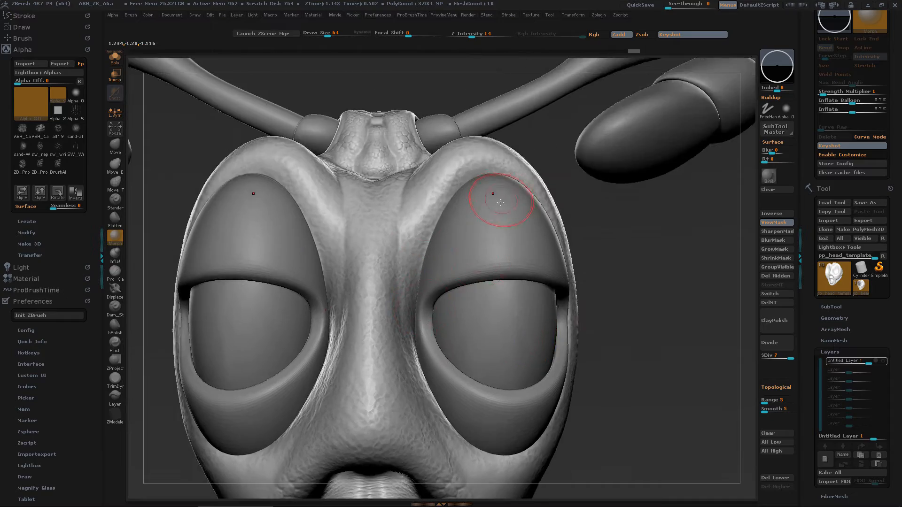
{"action": "left_click_drag", "start_coordinate": [500, 201], "coordinate": [486, 235]}
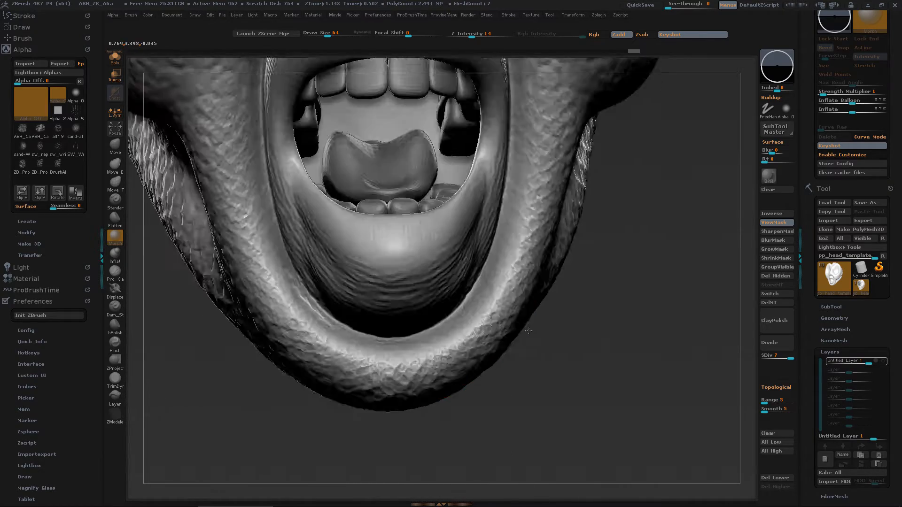
{"action": "left_click_drag", "start_coordinate": [528, 332], "coordinate": [487, 358]}
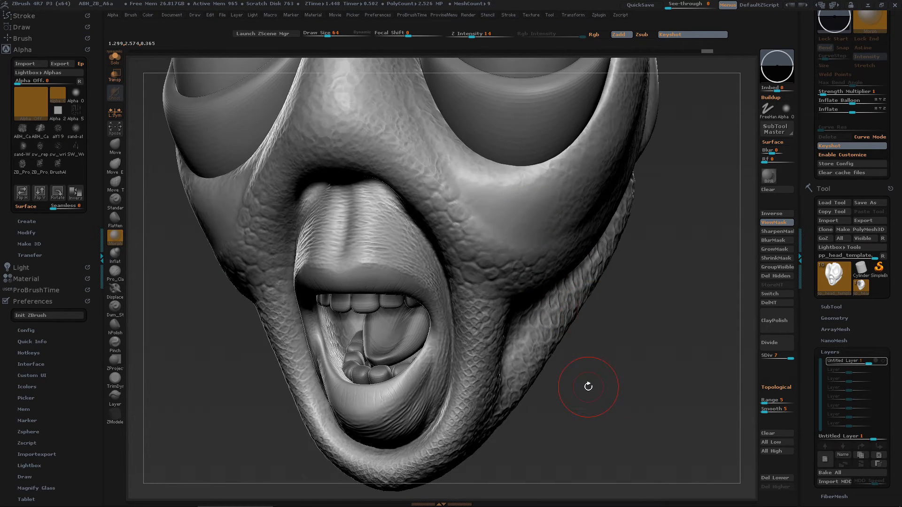
{"action": "mouse_move", "coordinate": [115, 276]}
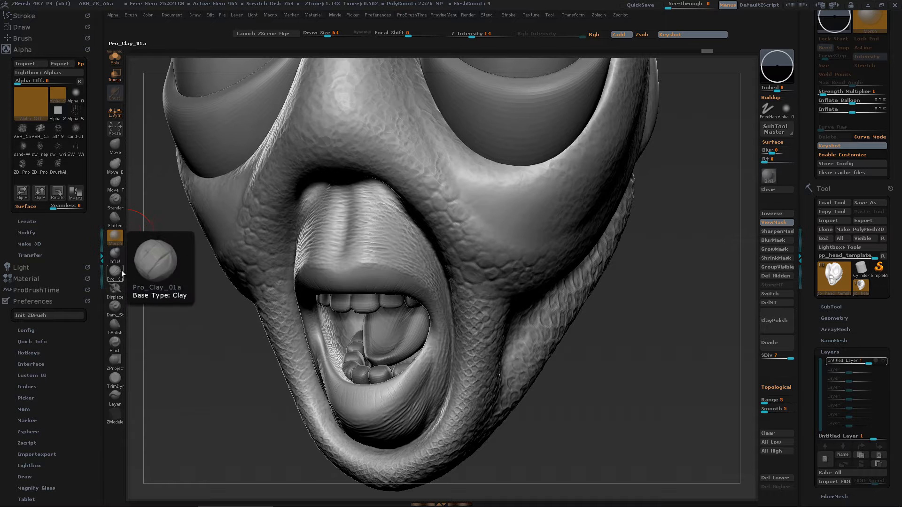
Choose the carapace scale alpha for the brush from the alpha list.
{"action": "left_click", "coordinate": [768, 112]}
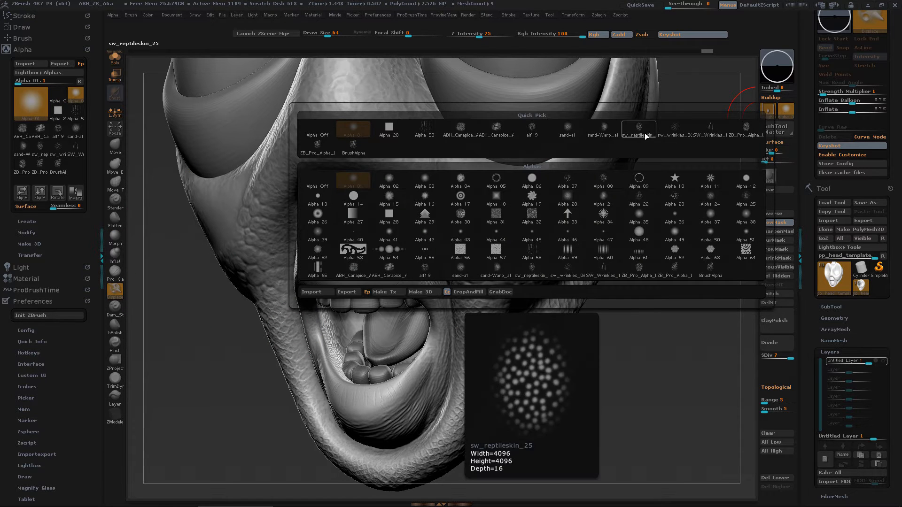
{"action": "left_click", "coordinate": [497, 129]}
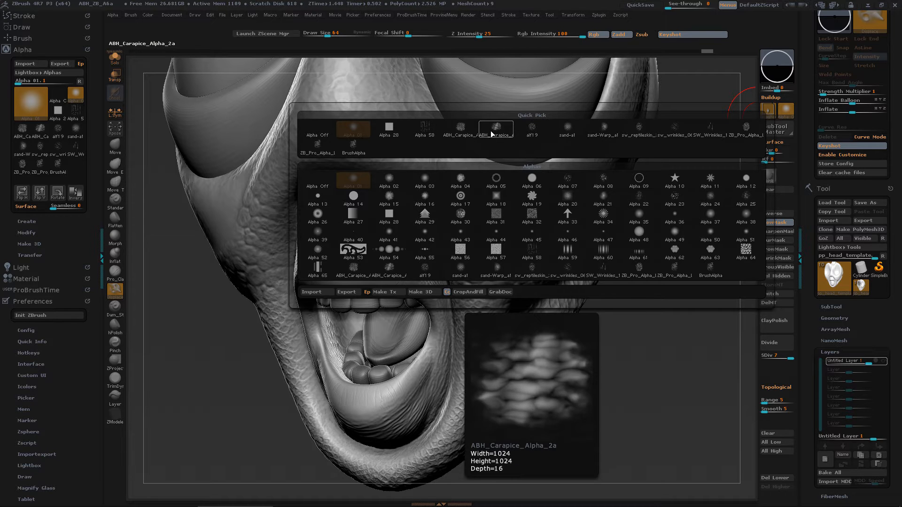
{"action": "left_click", "coordinate": [496, 129]}
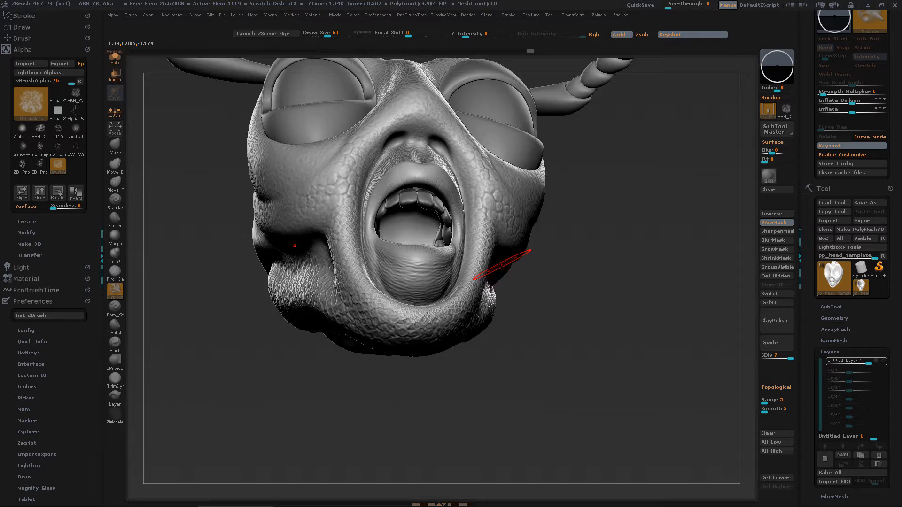
Brush wrinkle detail along the right eye rim and cheek, then run a best preview render.
{"action": "left_click_drag", "start_coordinate": [504, 265], "coordinate": [504, 312]}
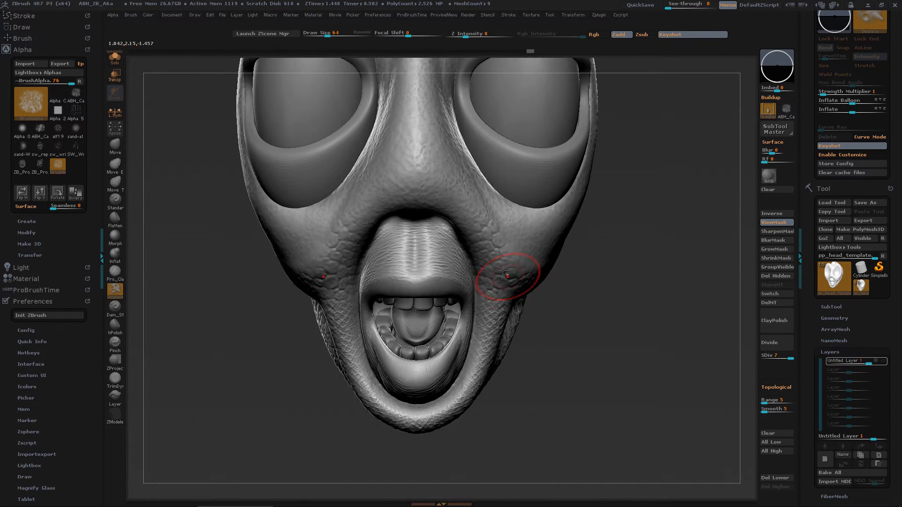
{"action": "left_click_drag", "start_coordinate": [506, 274], "coordinate": [535, 382]}
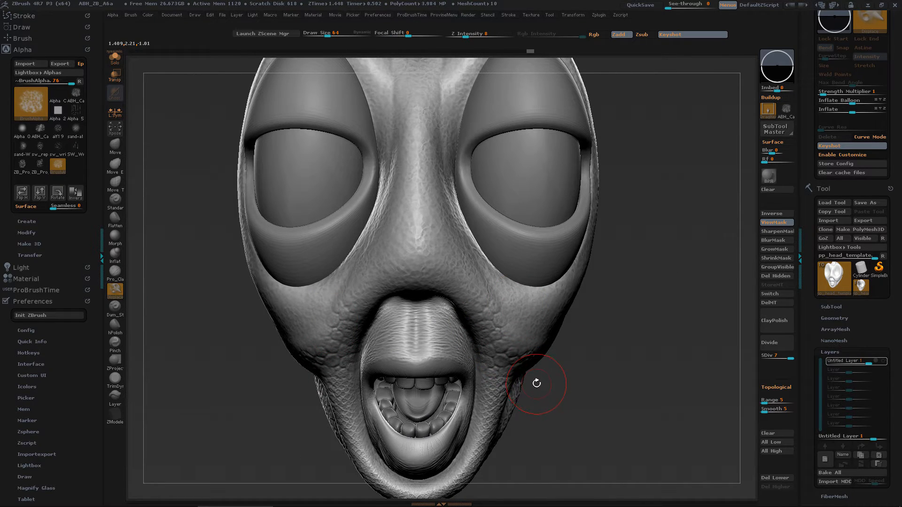
{"action": "left_click_drag", "start_coordinate": [536, 383], "coordinate": [578, 234]}
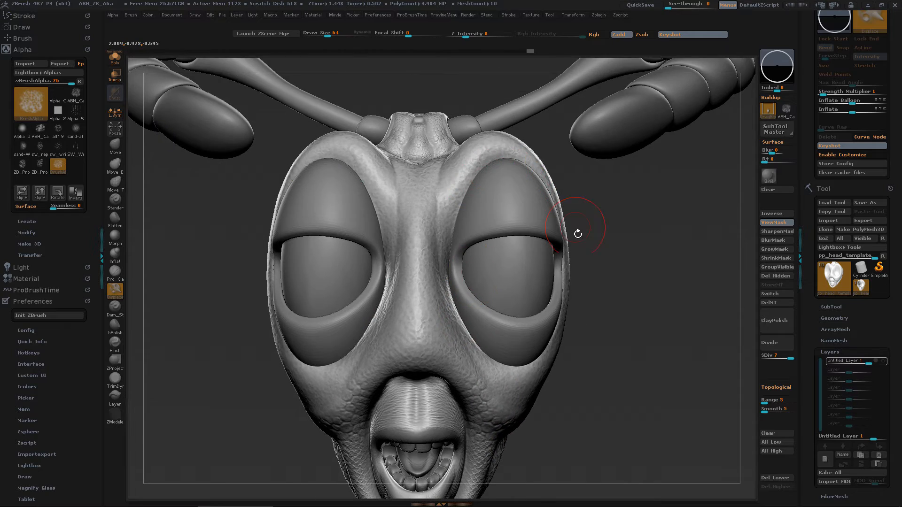
{"action": "left_click_drag", "start_coordinate": [578, 234], "coordinate": [403, 304]}
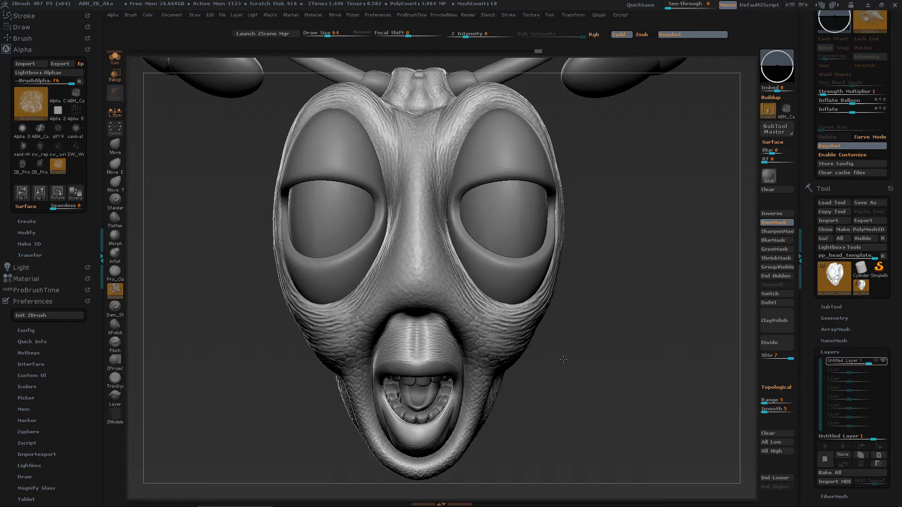
{"action": "left_click_drag", "start_coordinate": [563, 360], "coordinate": [488, 384]}
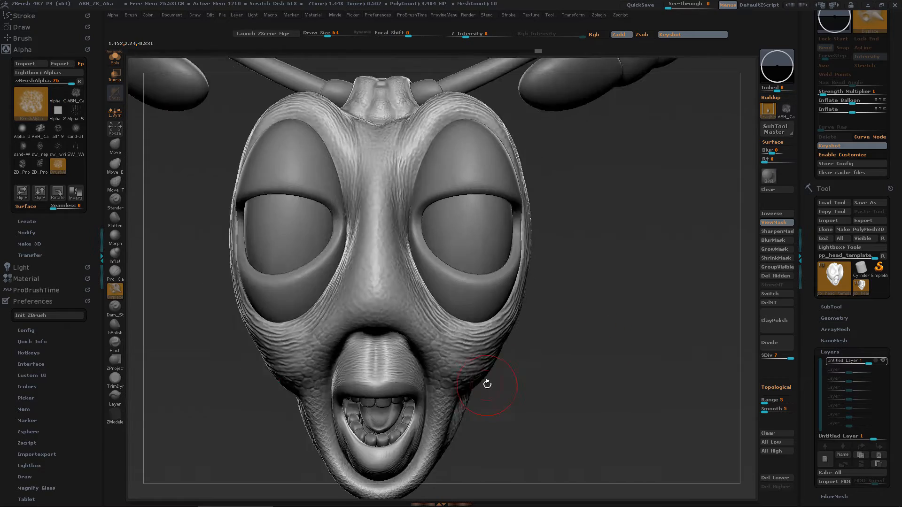
{"action": "left_click_drag", "start_coordinate": [488, 383], "coordinate": [507, 355]}
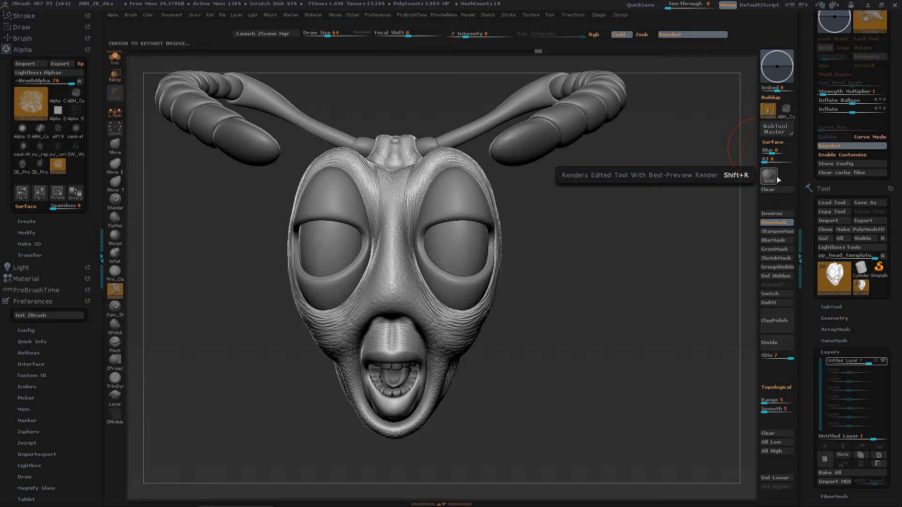
{"action": "left_click", "coordinate": [769, 178]}
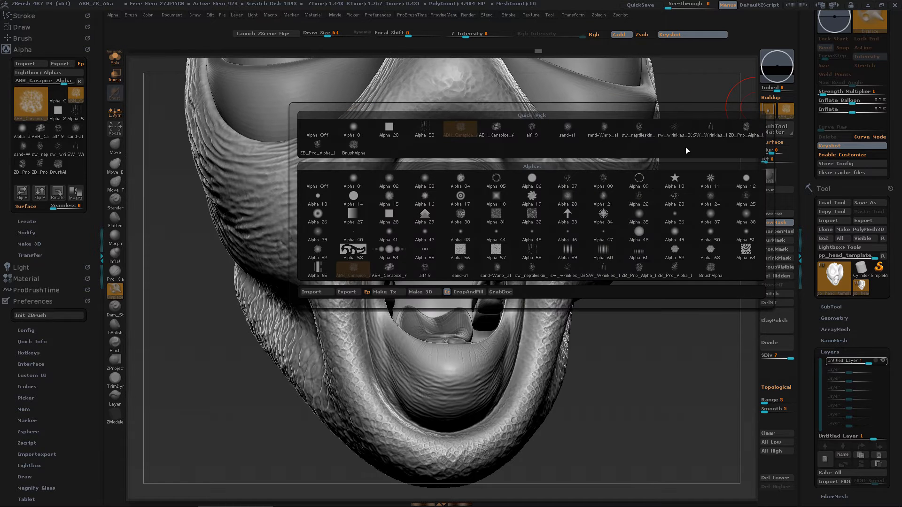
Import a wrinkle alpha from the ABH_Alphas folder and dismiss the deformation layers warning.
{"action": "left_click", "coordinate": [312, 291]}
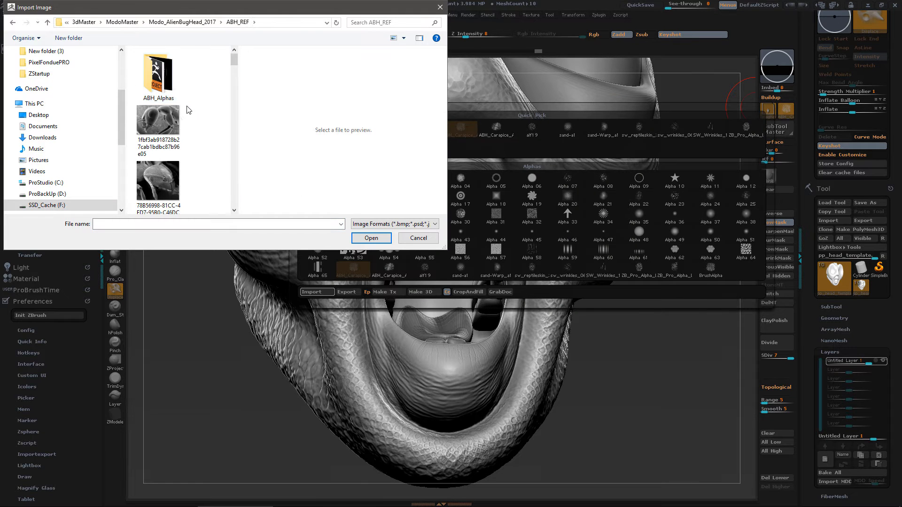
{"action": "double_click", "coordinate": [158, 75]}
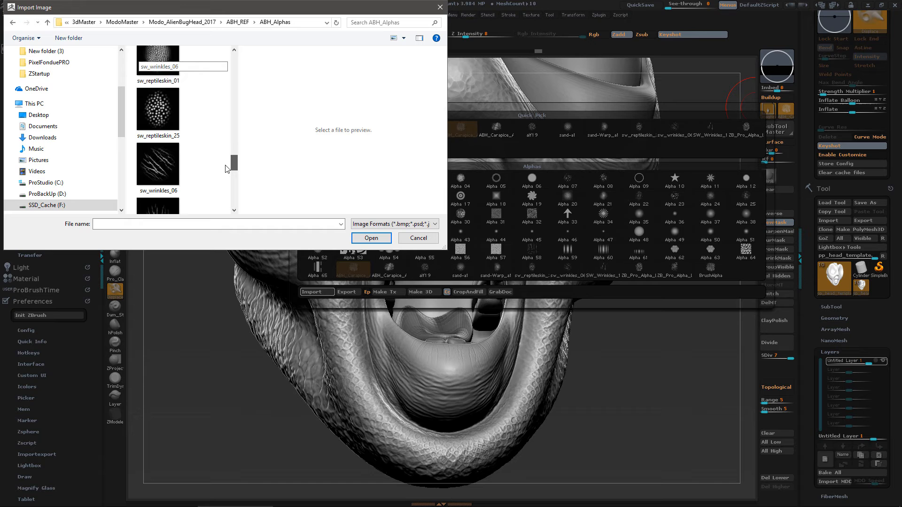
{"action": "scroll", "scroll_direction": "down", "scroll_amount": 3}
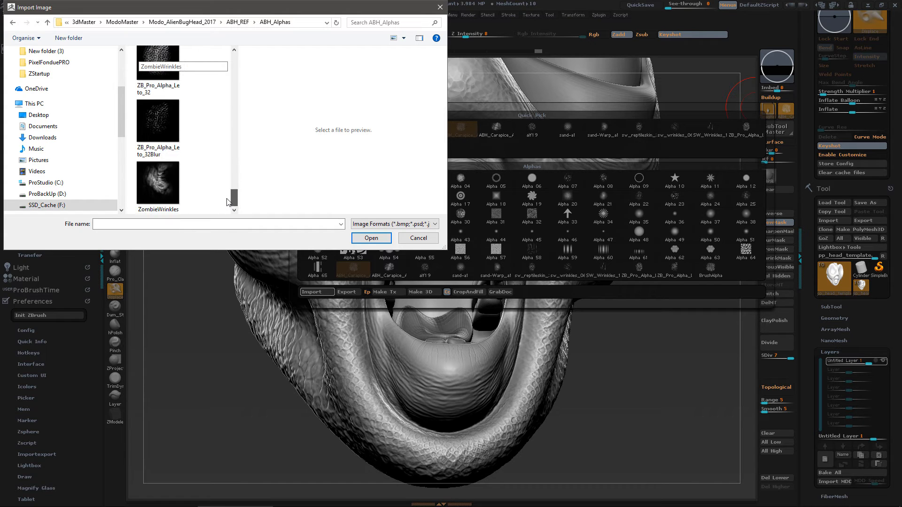
{"action": "scroll", "scroll_direction": "down", "scroll_amount": 3}
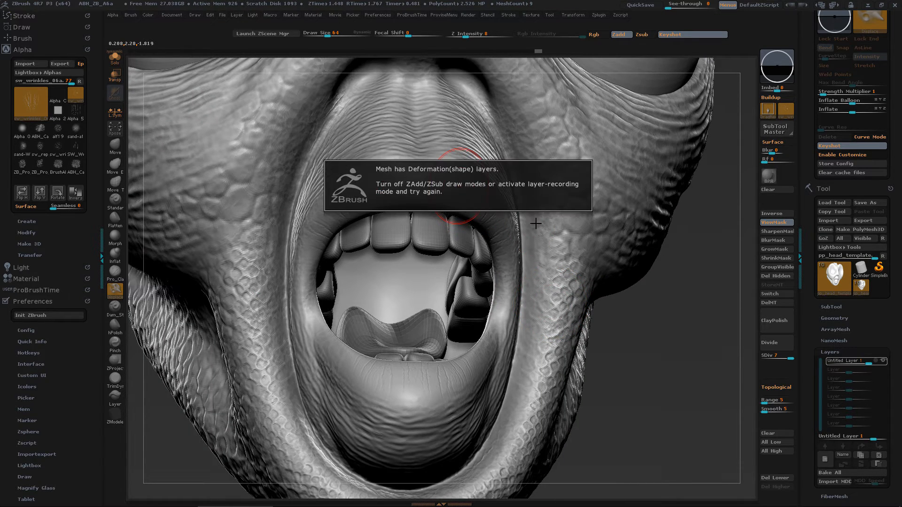
{"action": "left_click", "coordinate": [855, 361]}
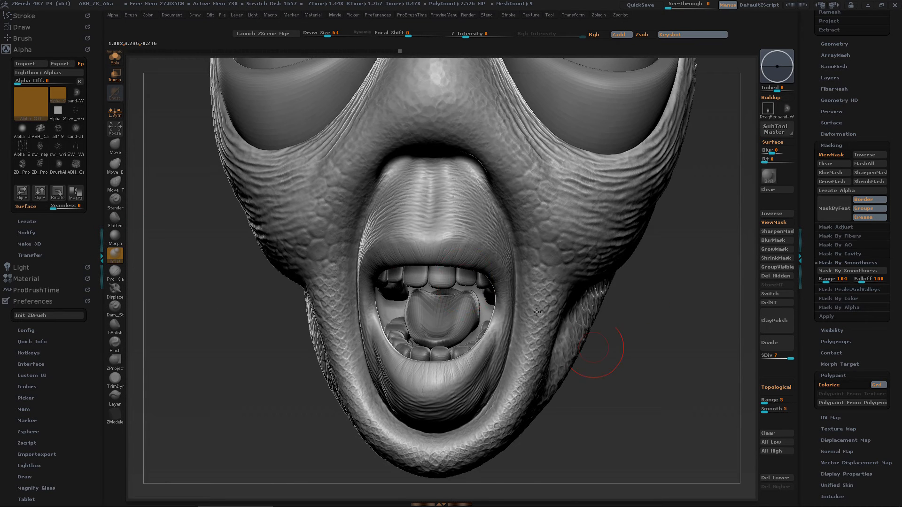
With a smaller draw size, stroke fine wrinkles across the upper and lower lips.
{"action": "left_click", "coordinate": [73, 95]}
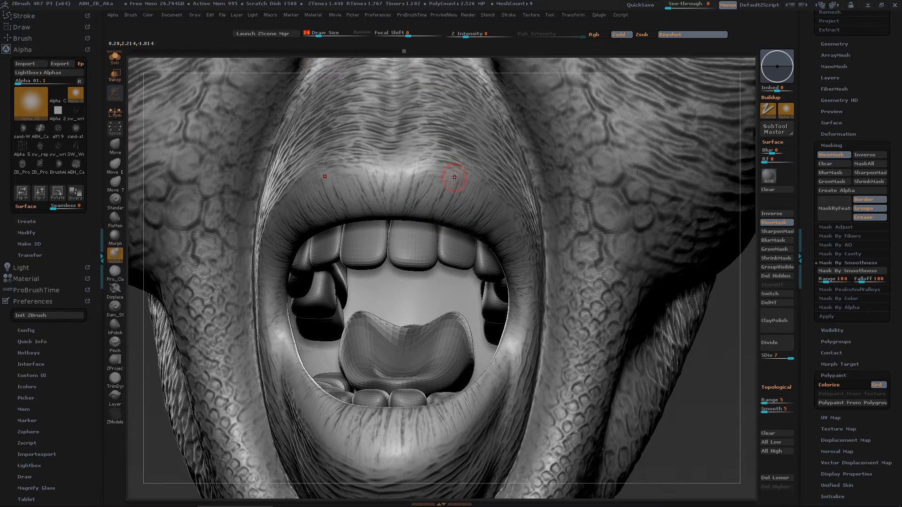
{"action": "left_click_drag", "start_coordinate": [454, 178], "coordinate": [361, 181]}
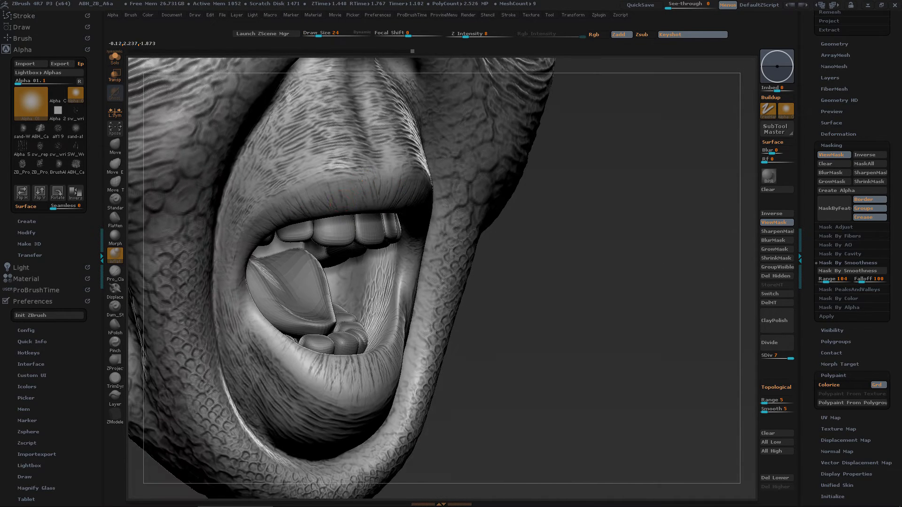
{"action": "left_click_drag", "start_coordinate": [363, 182], "coordinate": [406, 287]}
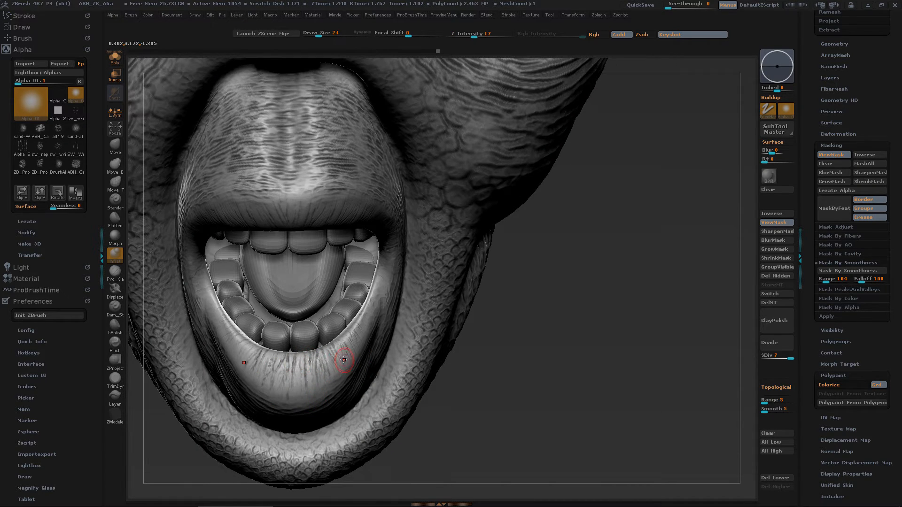
{"action": "left_click_drag", "start_coordinate": [344, 361], "coordinate": [345, 358]}
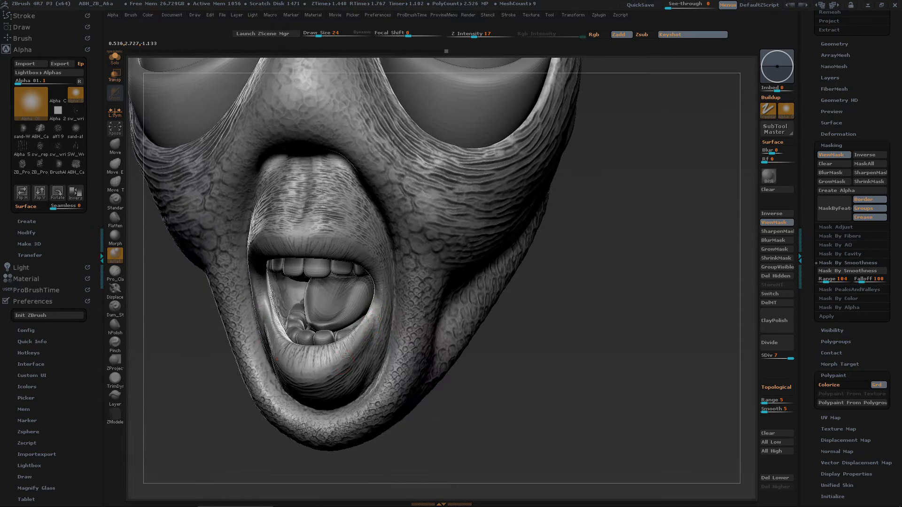
Add wrinkle lines at the left upper lip corner and along the lower lip edge.
{"action": "left_click_drag", "start_coordinate": [345, 358], "coordinate": [373, 255]}
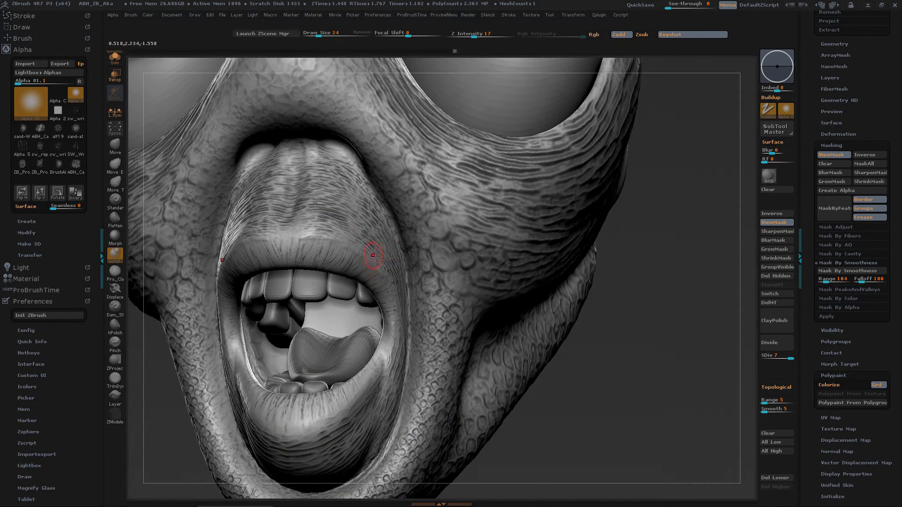
{"action": "left_click_drag", "start_coordinate": [373, 256], "coordinate": [317, 232]}
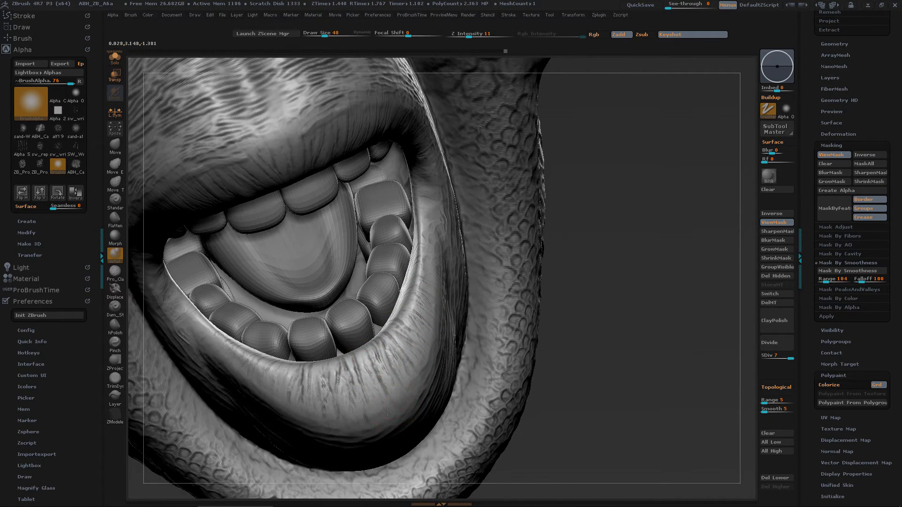
{"action": "left_click_drag", "start_coordinate": [388, 412], "coordinate": [233, 354]}
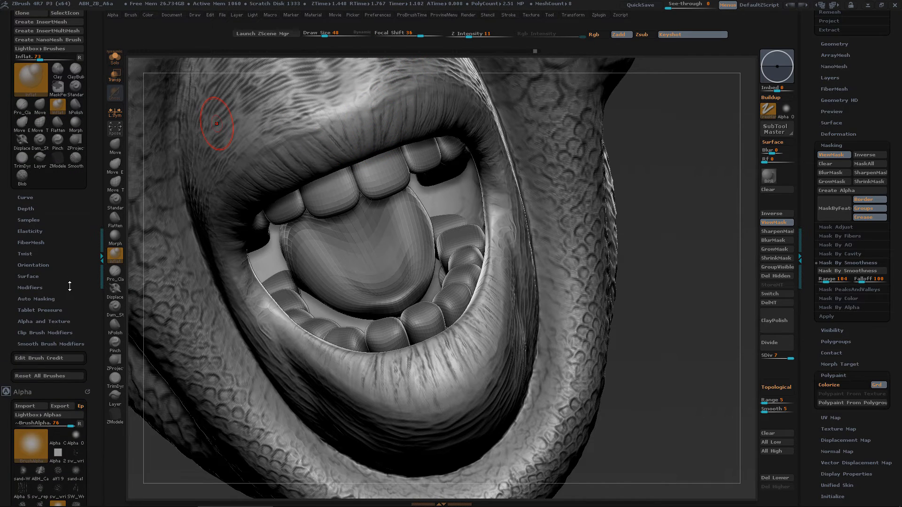
Adjust the brush modifiers and deepen wrinkles under the lower lip and mid upper lip.
{"action": "left_click", "coordinate": [26, 208]}
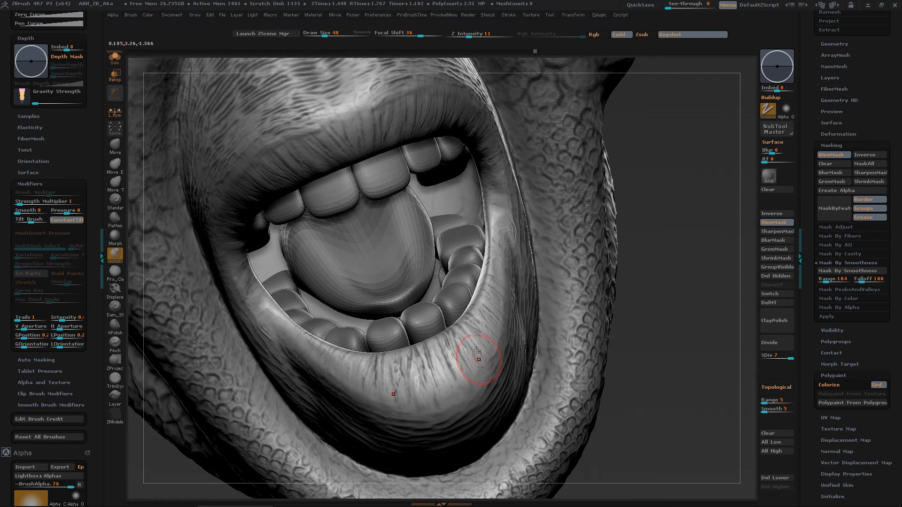
{"action": "left_click_drag", "start_coordinate": [479, 359], "coordinate": [391, 351]}
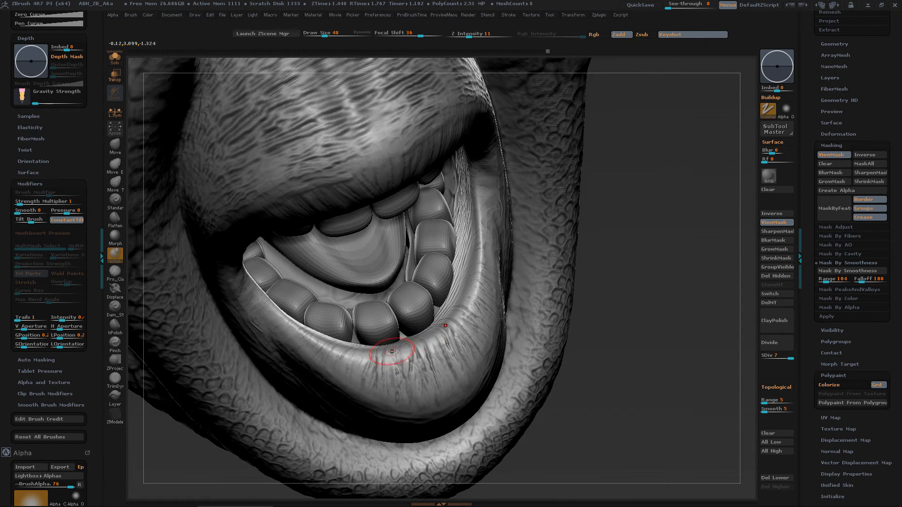
{"action": "left_click_drag", "start_coordinate": [391, 350], "coordinate": [614, 311]}
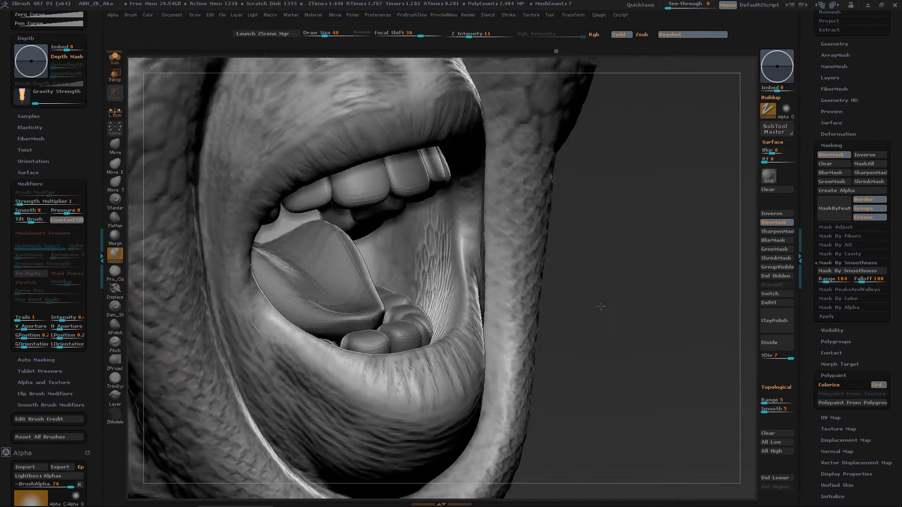
{"action": "left_click_drag", "start_coordinate": [602, 306], "coordinate": [417, 192]}
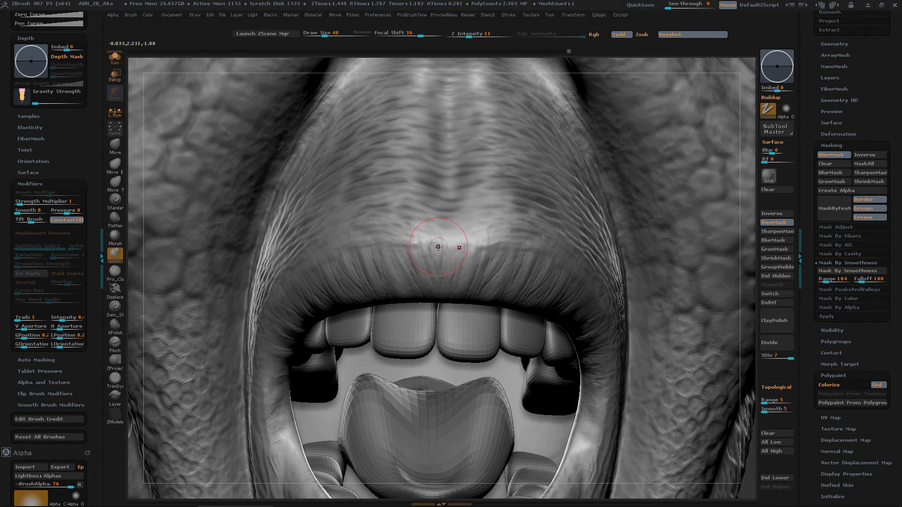
{"action": "left_click_drag", "start_coordinate": [437, 247], "coordinate": [552, 380]}
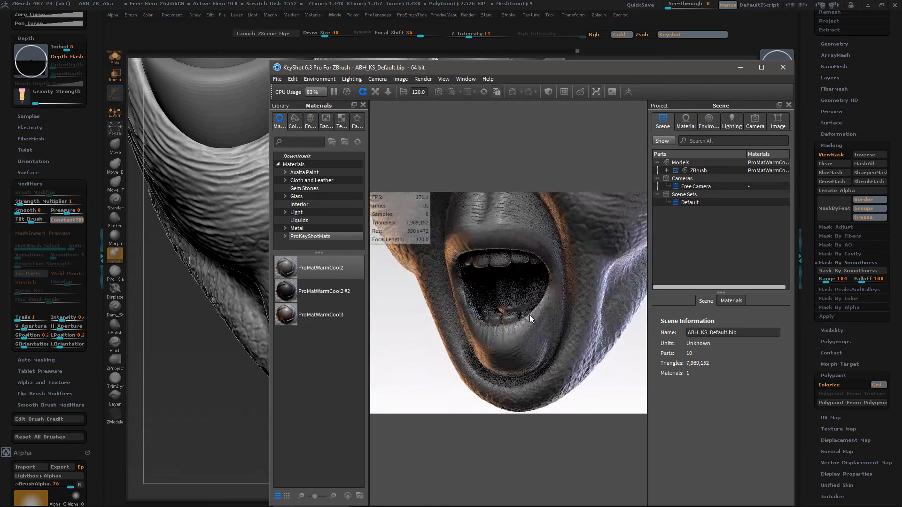
Enlarge the KeyShot window and zoom out so the whole head fills the render view.
{"action": "left_click", "coordinate": [778, 121]}
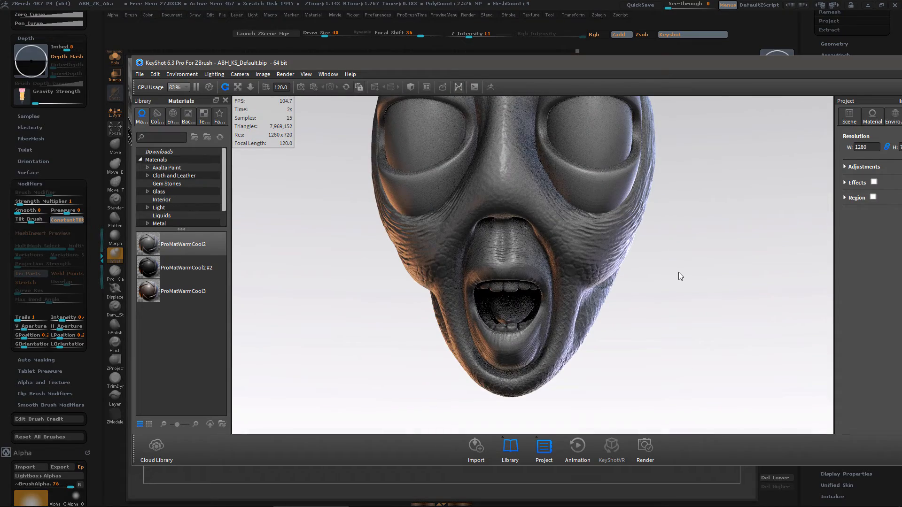
{"action": "mouse_move", "coordinate": [603, 303]}
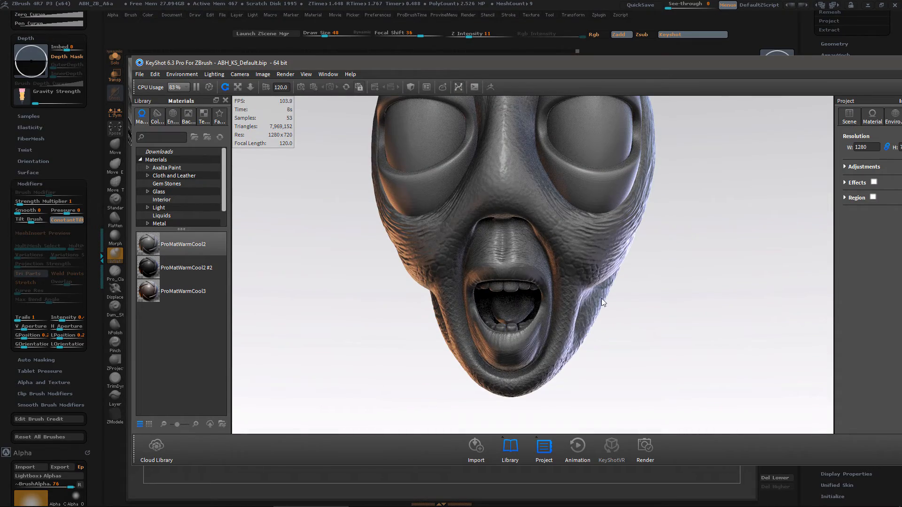